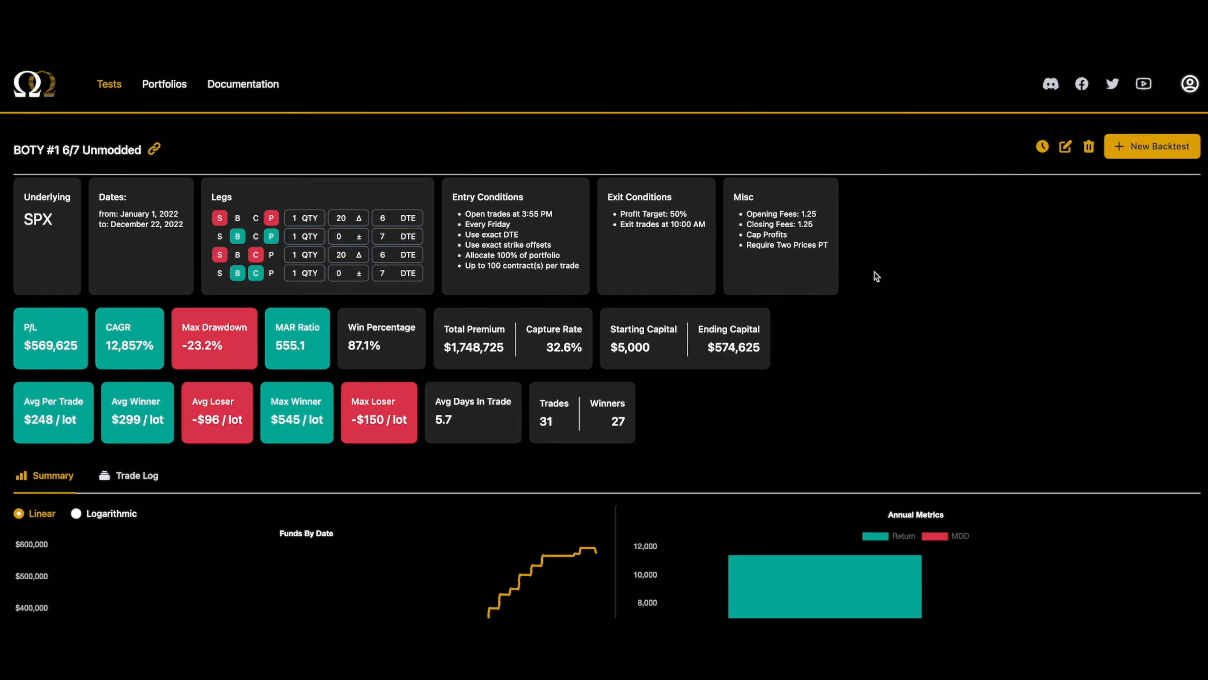
mouse_move(854, 264)
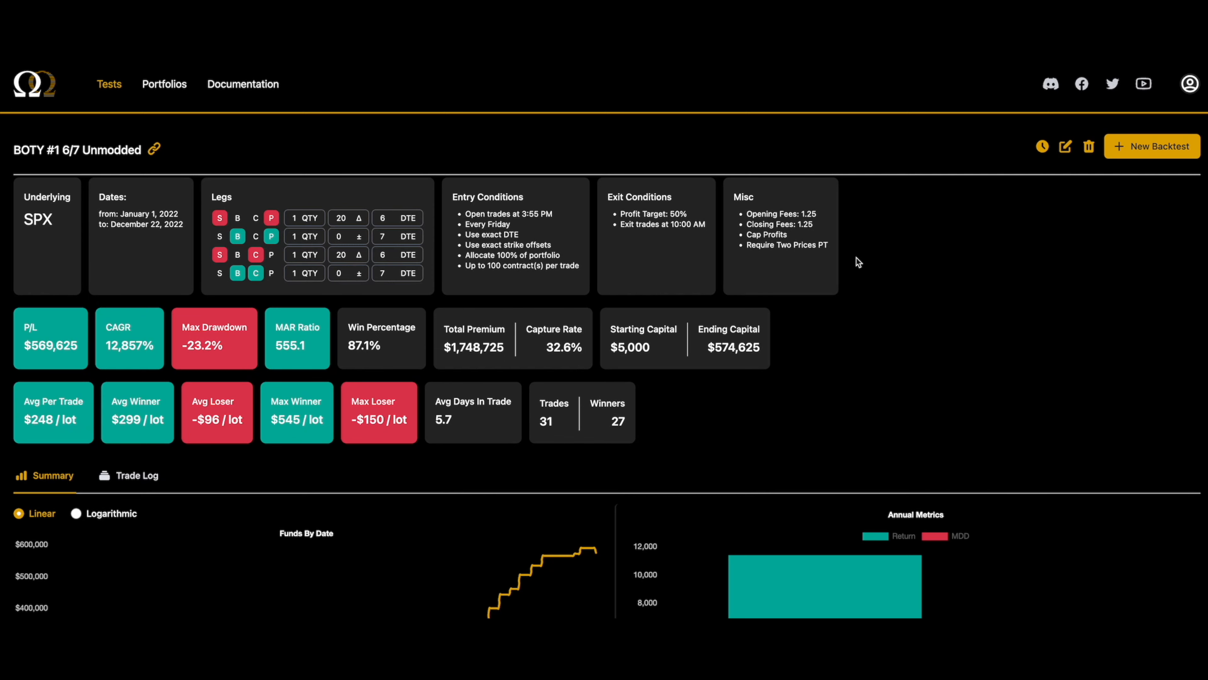
scroll(down, 3)
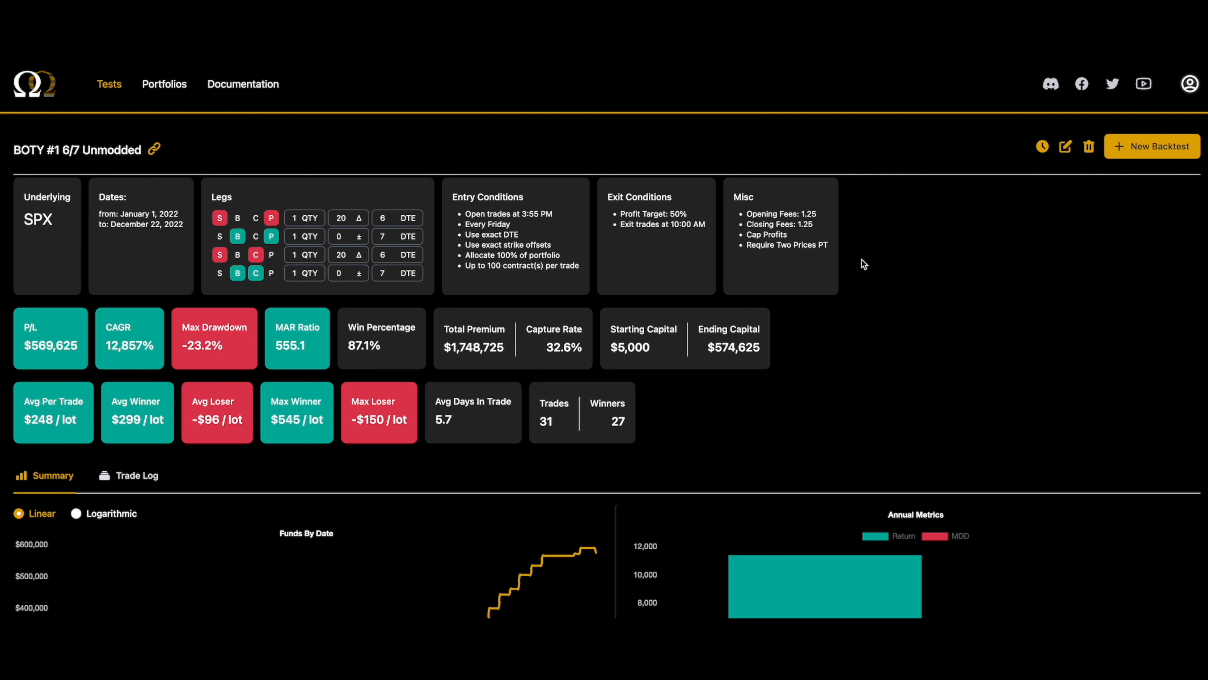
mouse_move(768, 170)
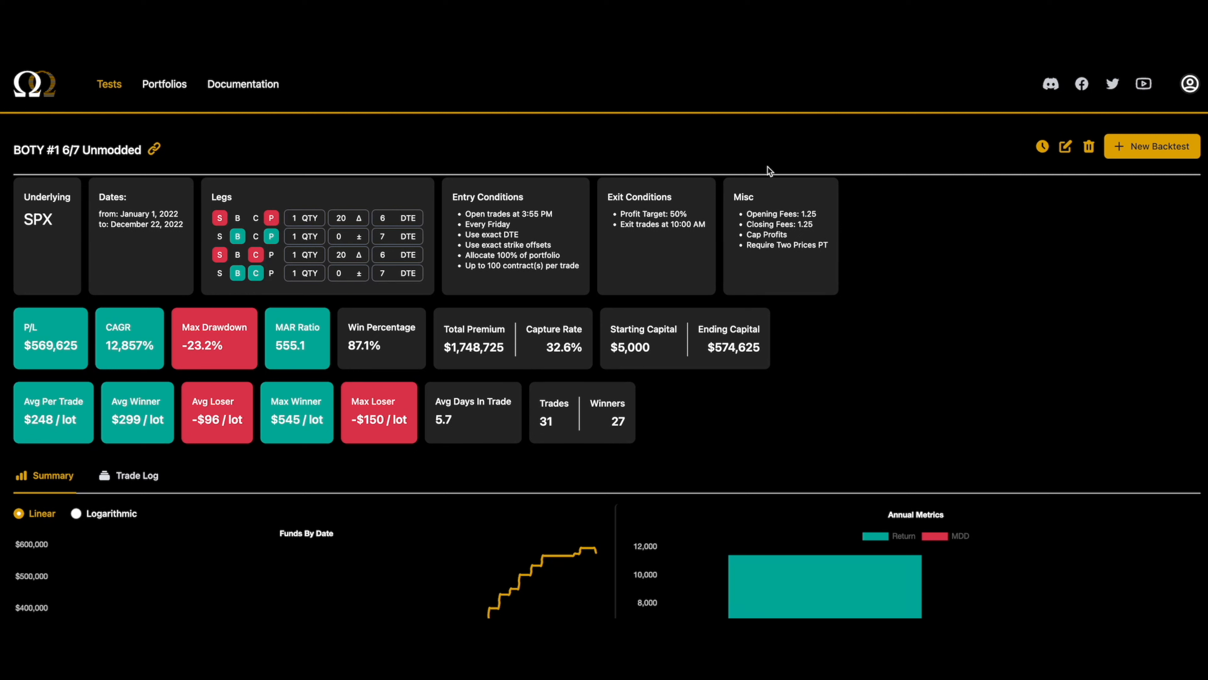
scroll(down, 3)
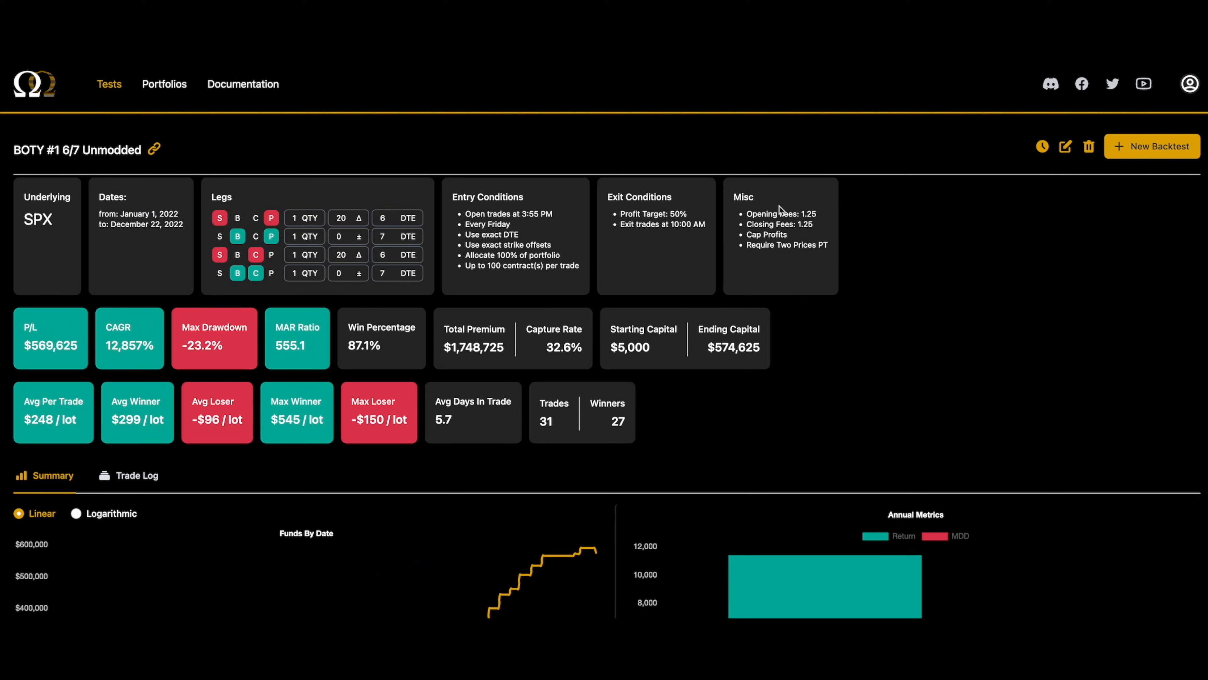
mouse_move(768, 206)
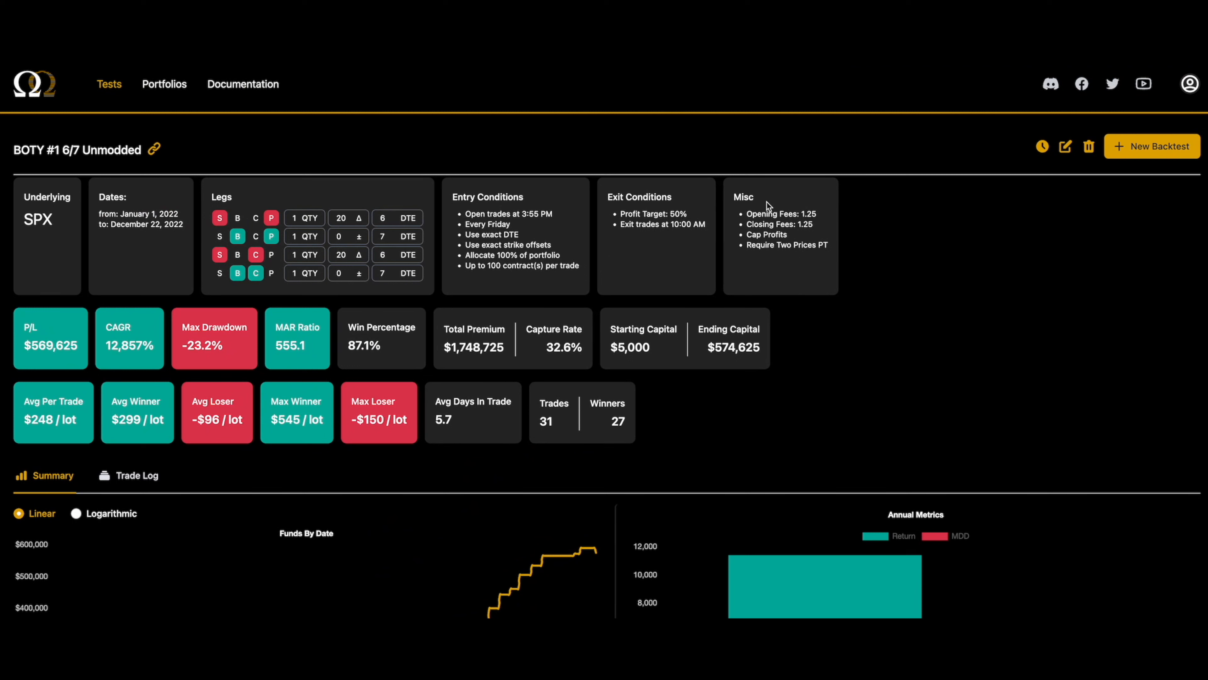
mouse_move(835, 263)
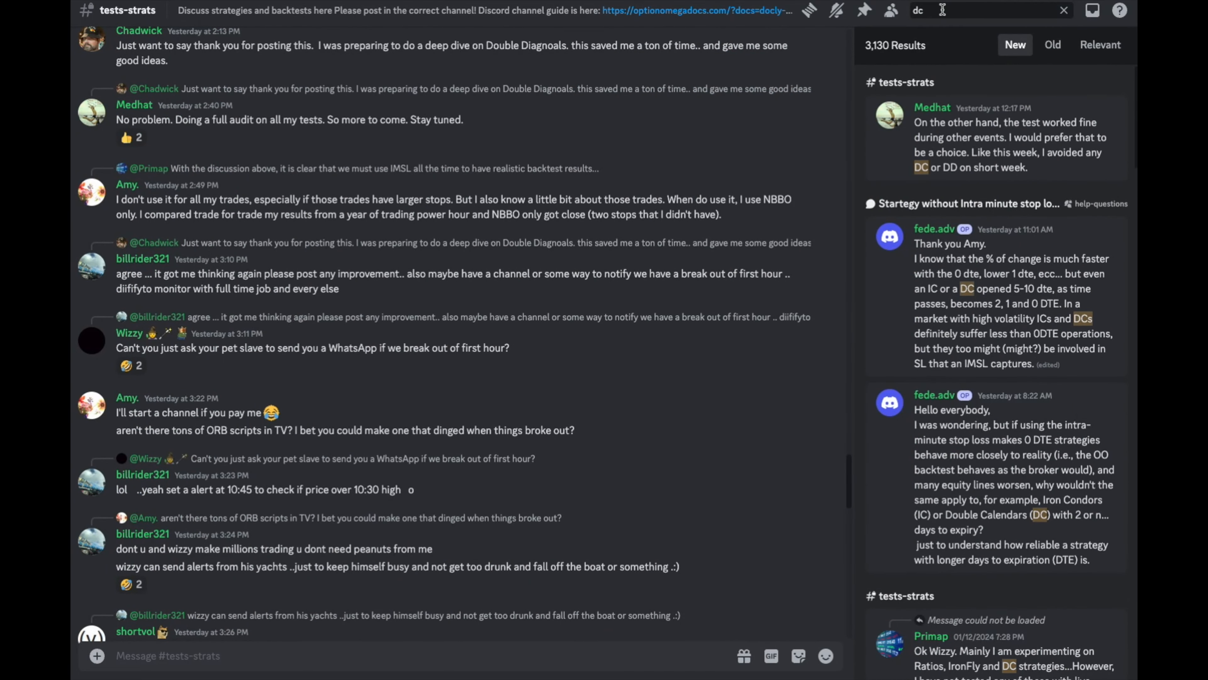
mouse_move(907, 42)
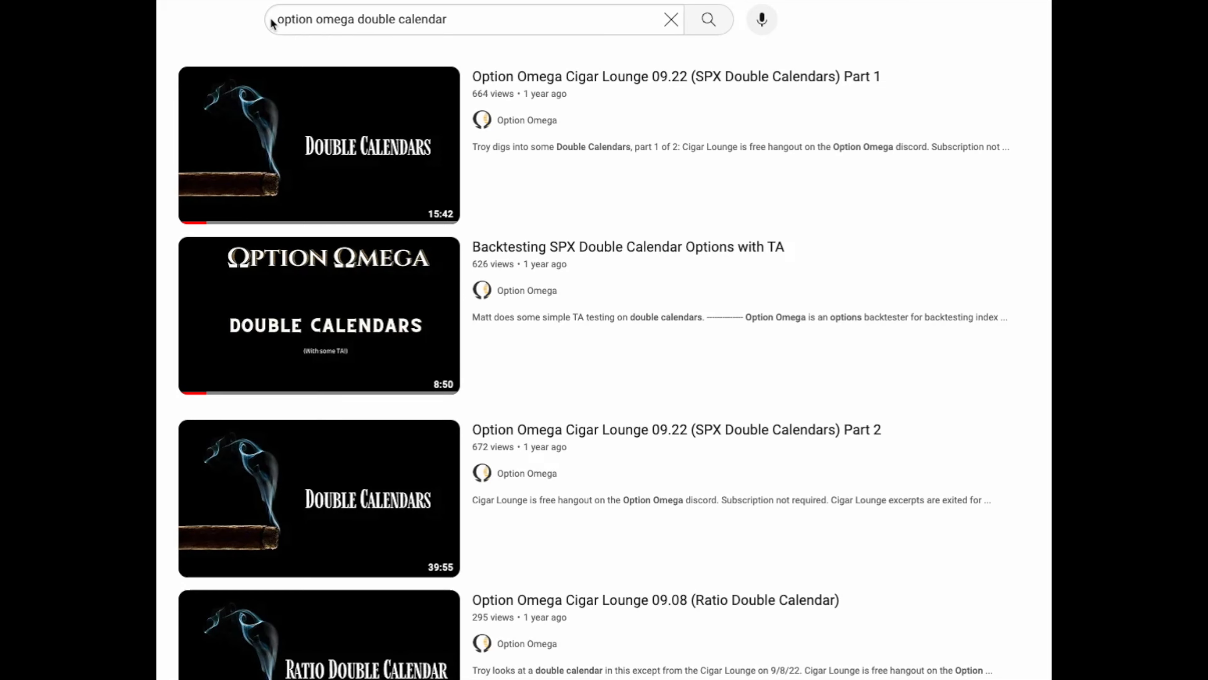
mouse_move(383, 179)
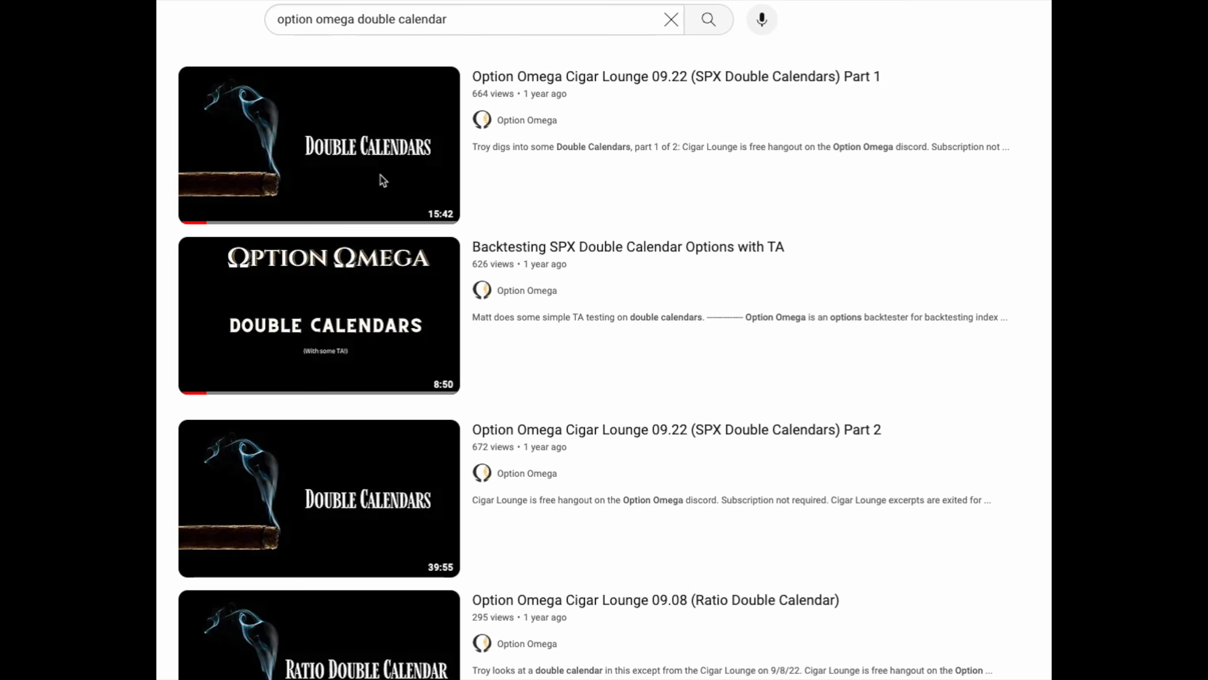
scroll(down, 3)
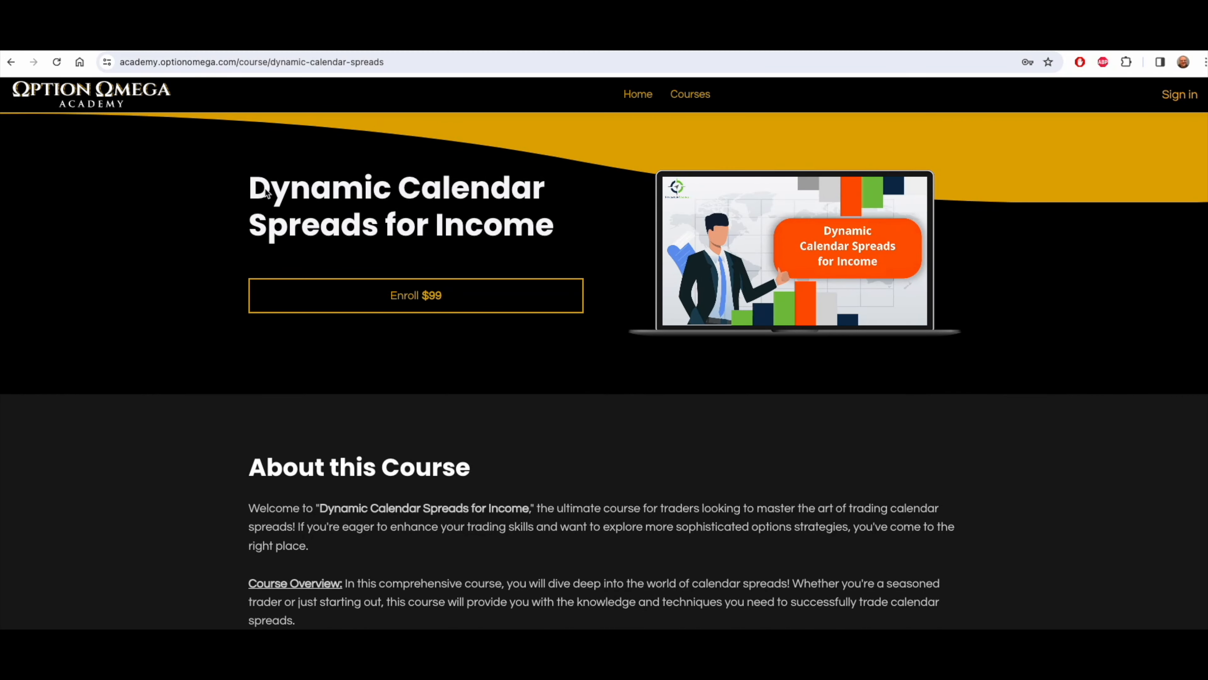
mouse_move(565, 416)
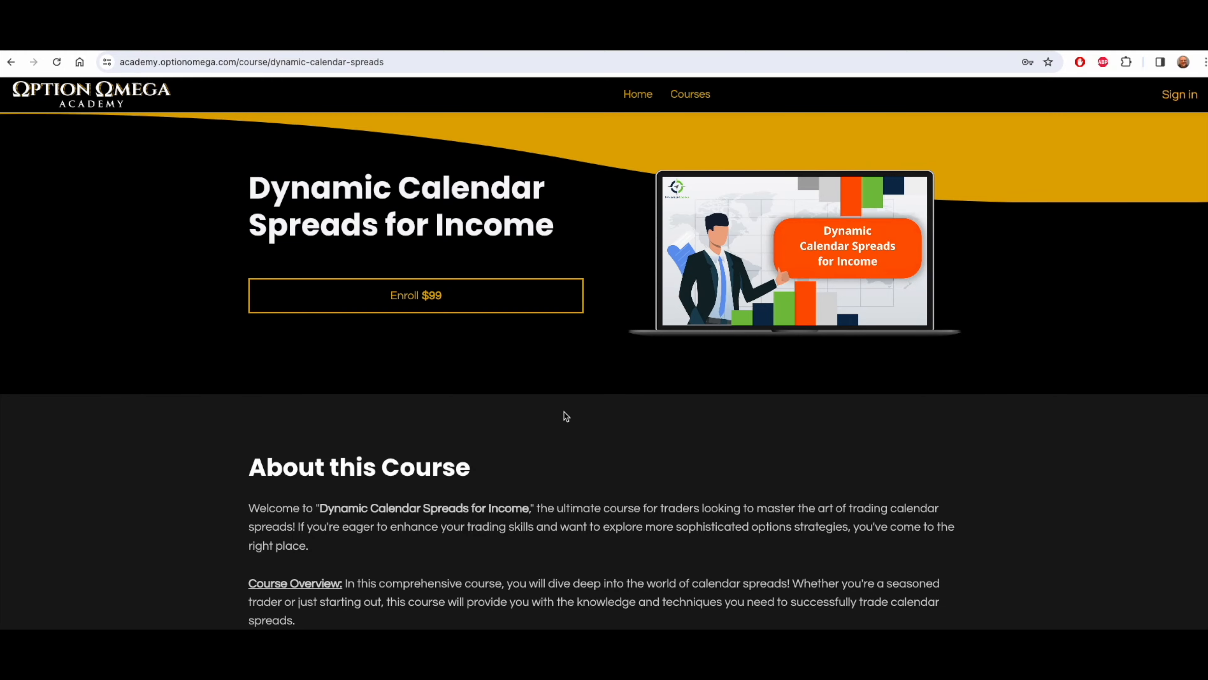
scroll(down, 3)
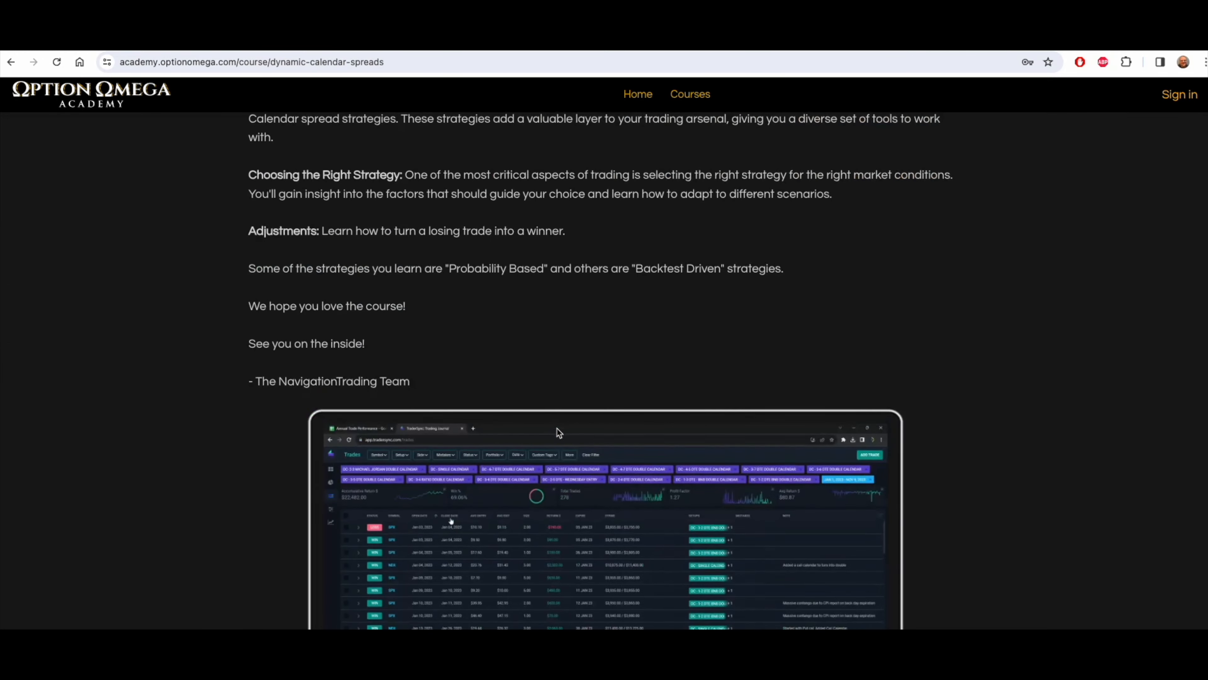
scroll(up, 3)
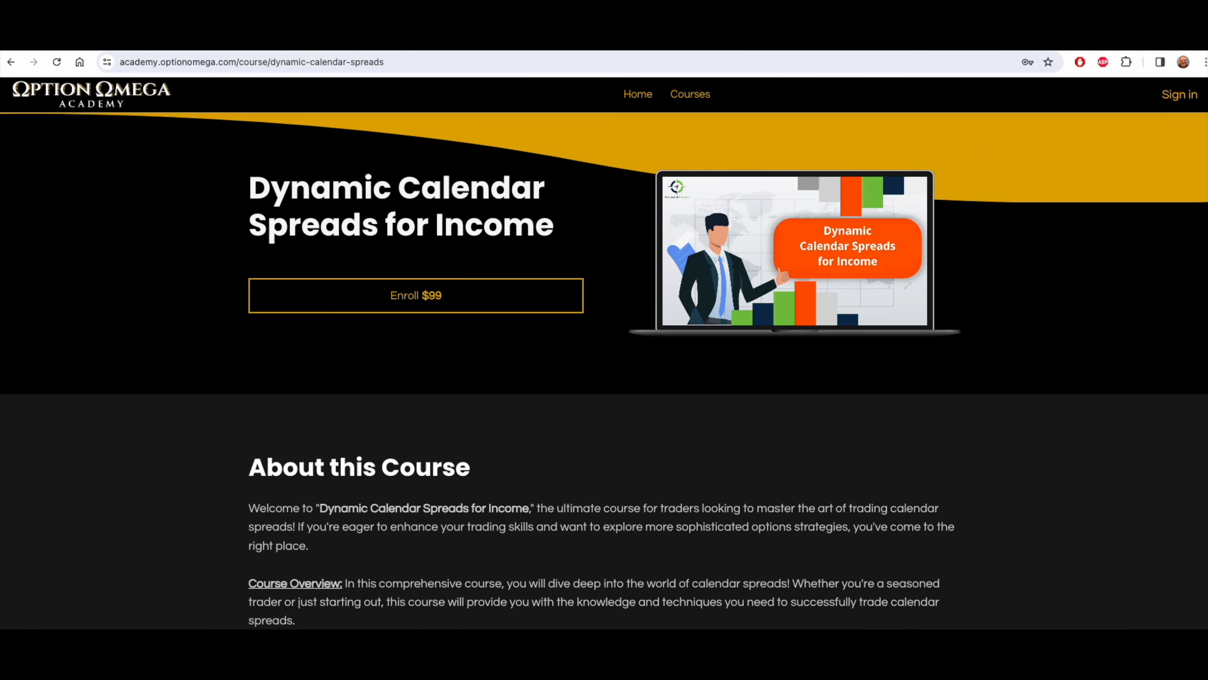